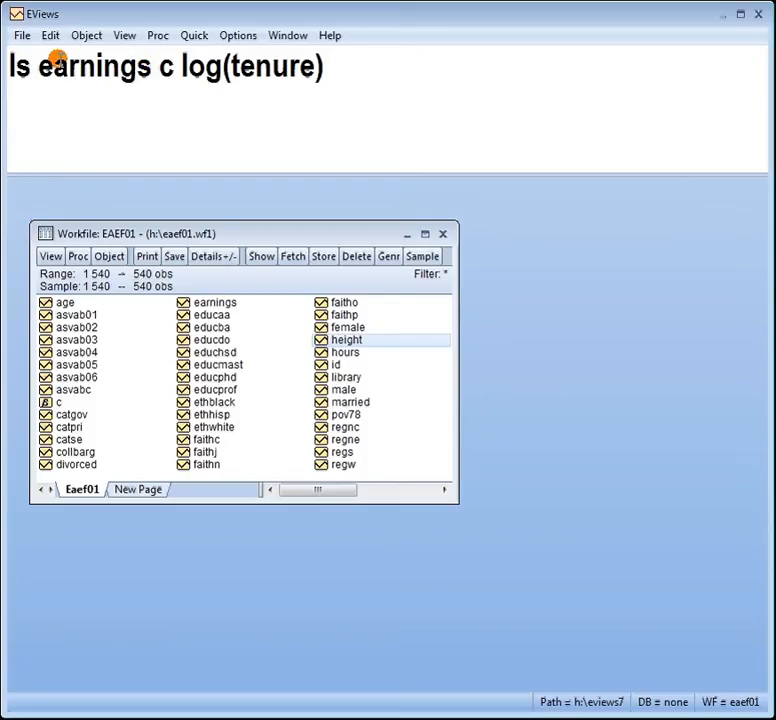
{"action": "mouse_move", "coordinate": [176, 62]}
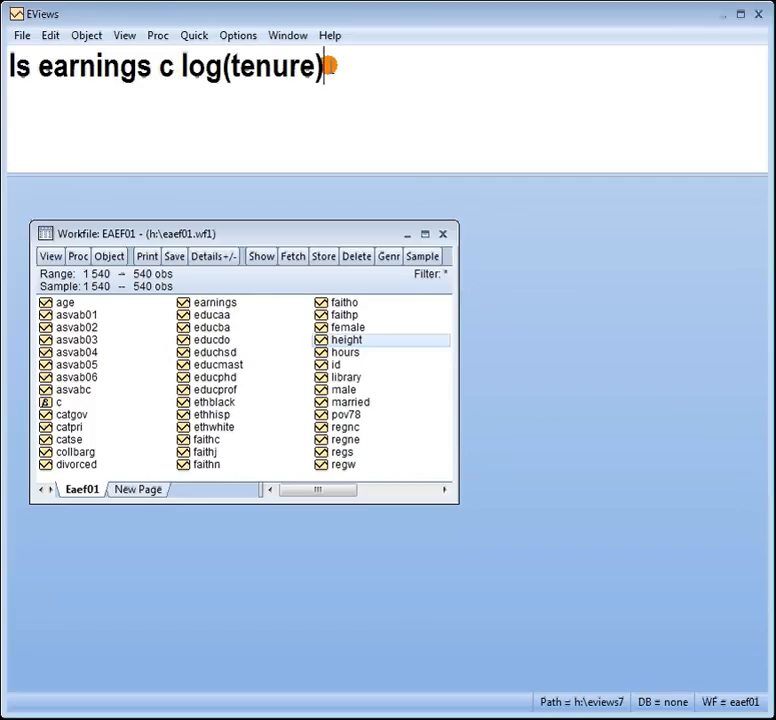
- Run the ls regression of earnings on a constant and log(tenure) and bring the output into view
{"action": "key", "text": "Return"}
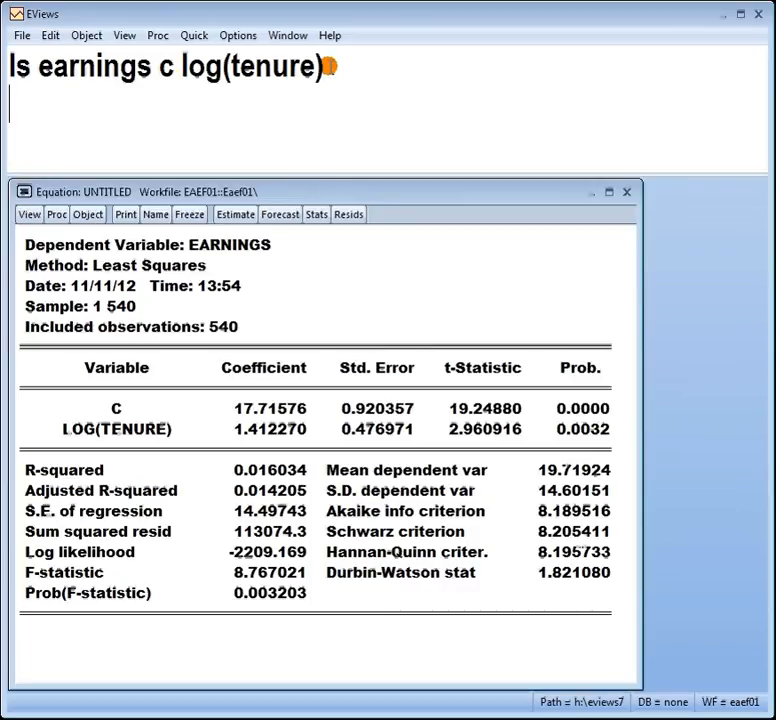
{"action": "left_click_drag", "start_coordinate": [300, 192], "coordinate": [350, 118]}
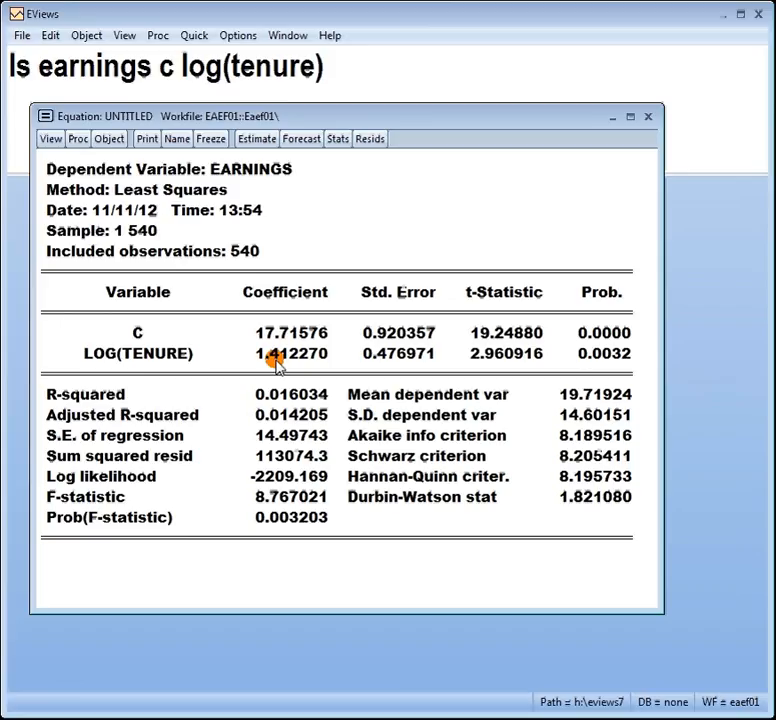
{"action": "mouse_move", "coordinate": [184, 362]}
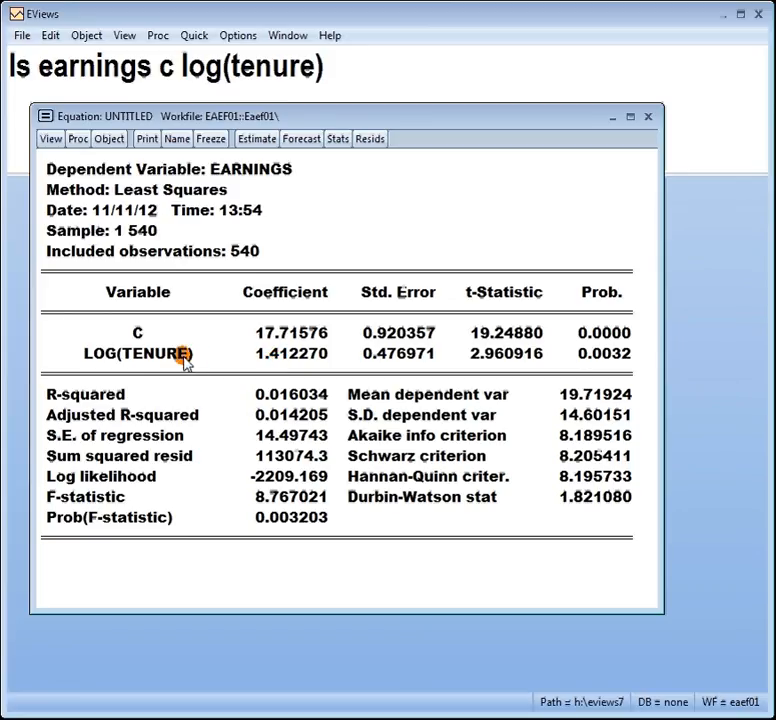
{"action": "mouse_move", "coordinate": [156, 364]}
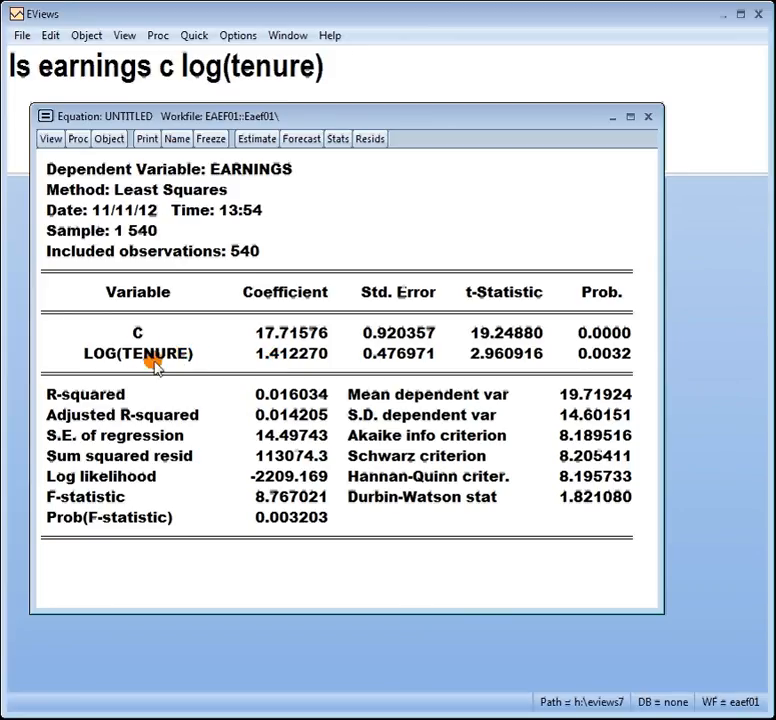
{"action": "mouse_move", "coordinate": [244, 236]}
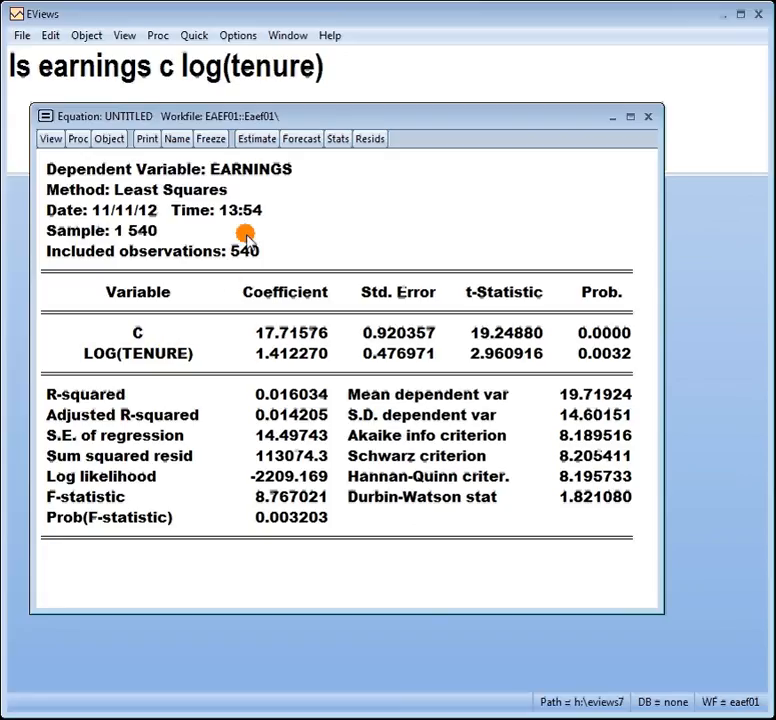
{"action": "mouse_move", "coordinate": [260, 360]}
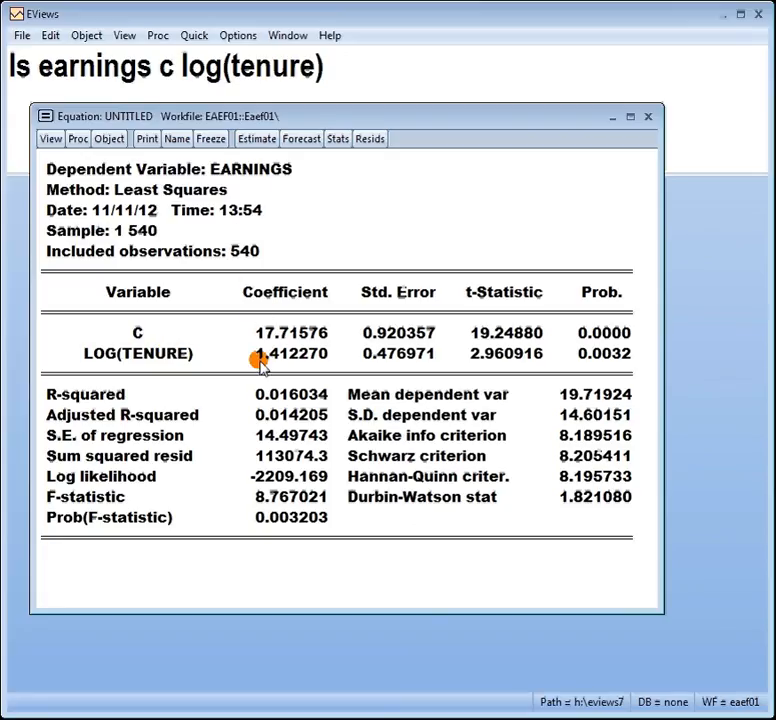
{"action": "mouse_move", "coordinate": [250, 364]}
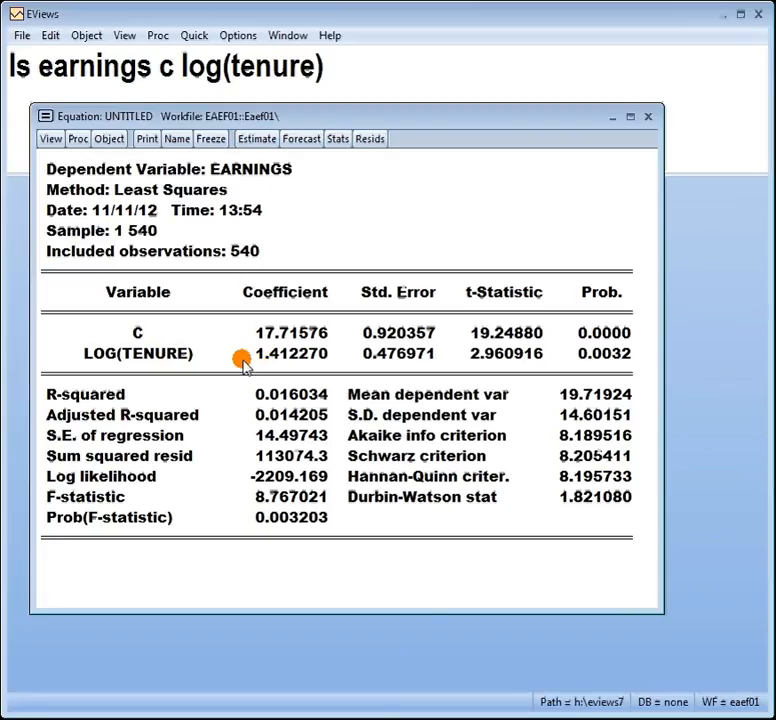
{"action": "mouse_move", "coordinate": [270, 372]}
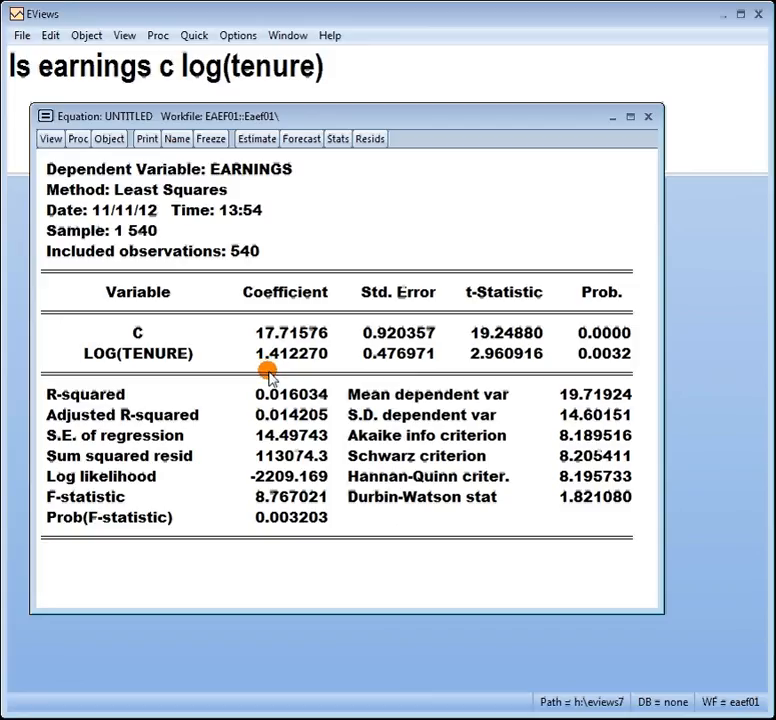
{"action": "mouse_move", "coordinate": [244, 190]}
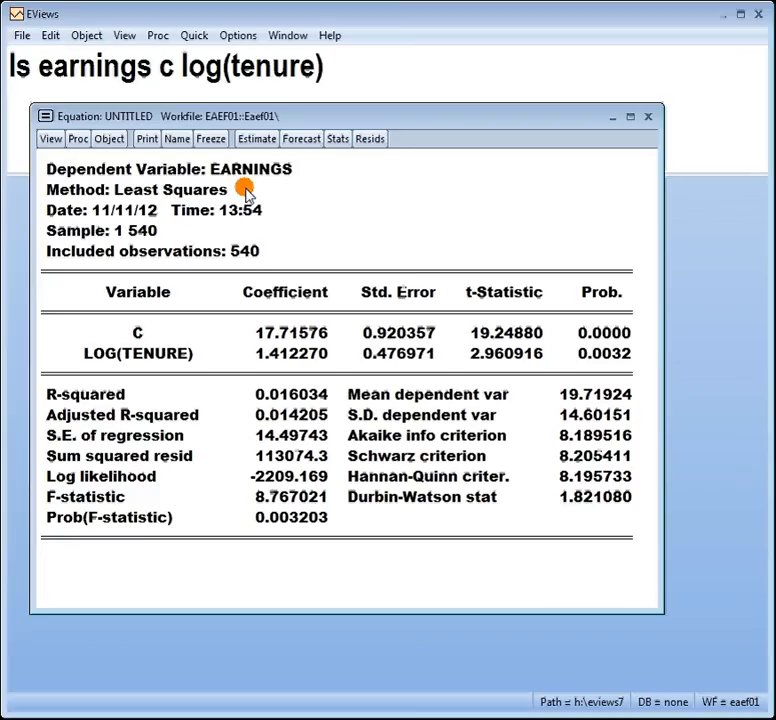
{"action": "mouse_move", "coordinate": [244, 192]}
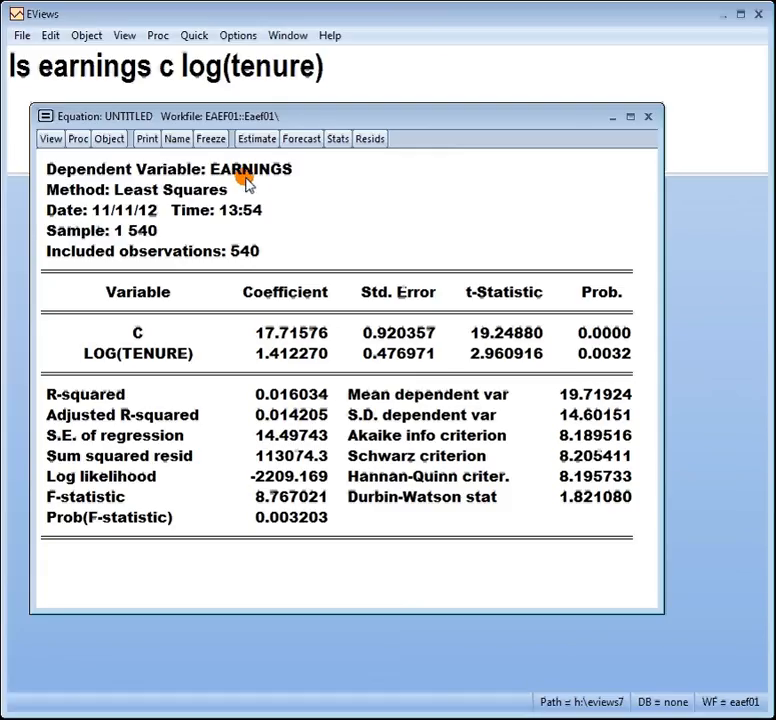
{"action": "mouse_move", "coordinate": [156, 368]}
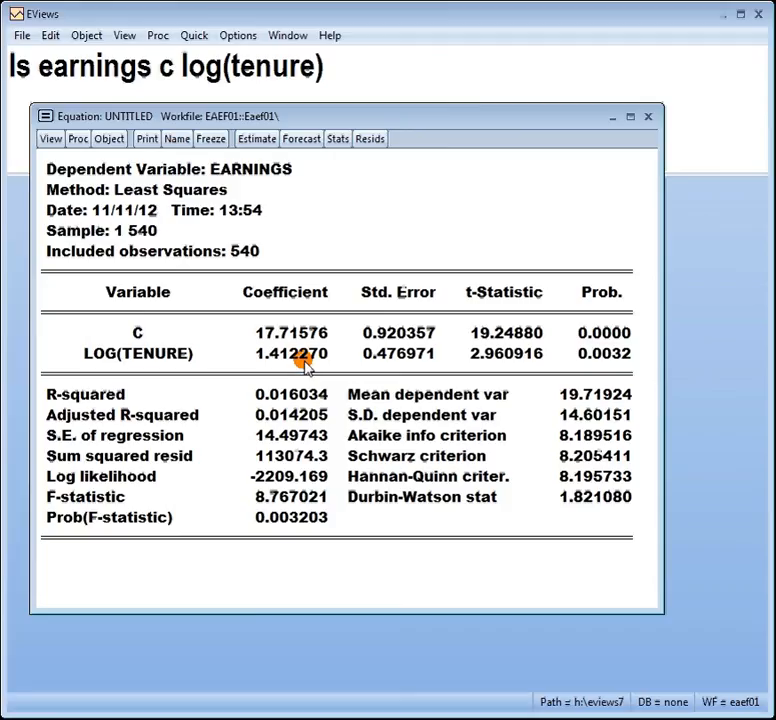
{"action": "mouse_move", "coordinate": [280, 350]}
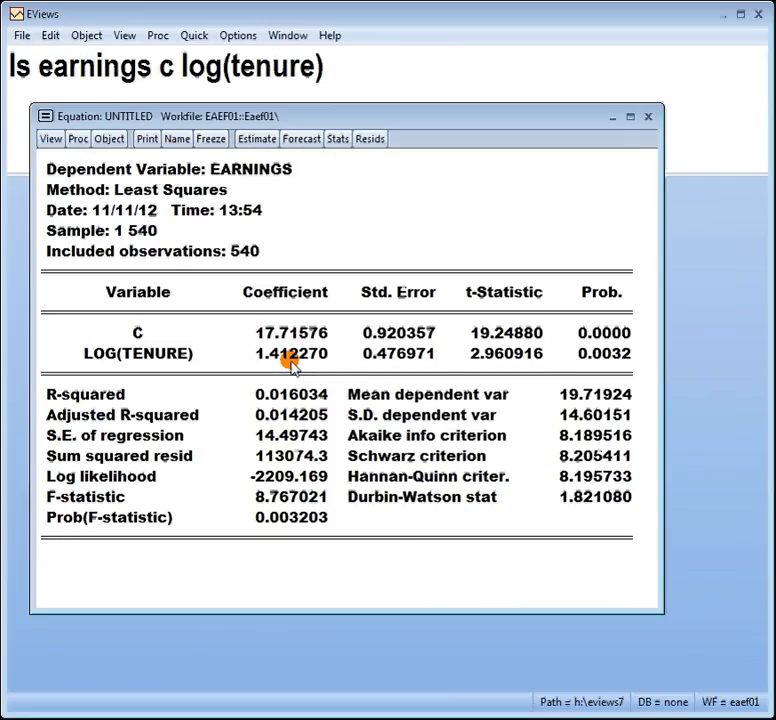
{"action": "mouse_move", "coordinate": [190, 304]}
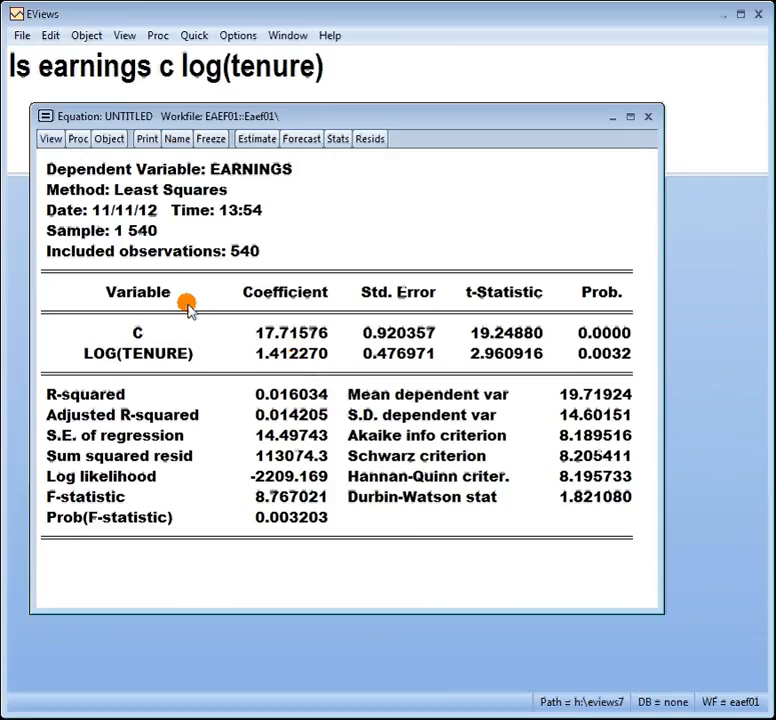
{"action": "mouse_move", "coordinate": [210, 358]}
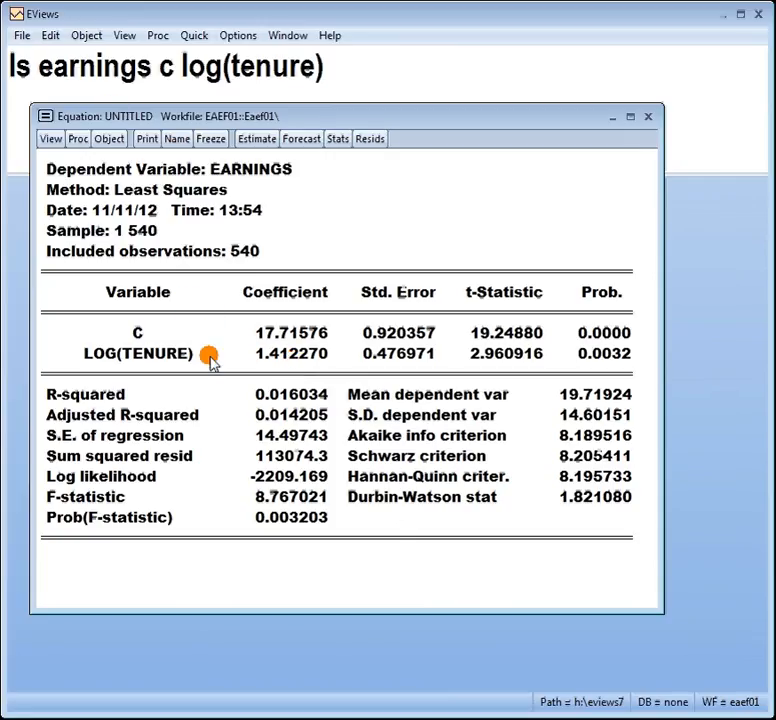
{"action": "mouse_move", "coordinate": [164, 360]}
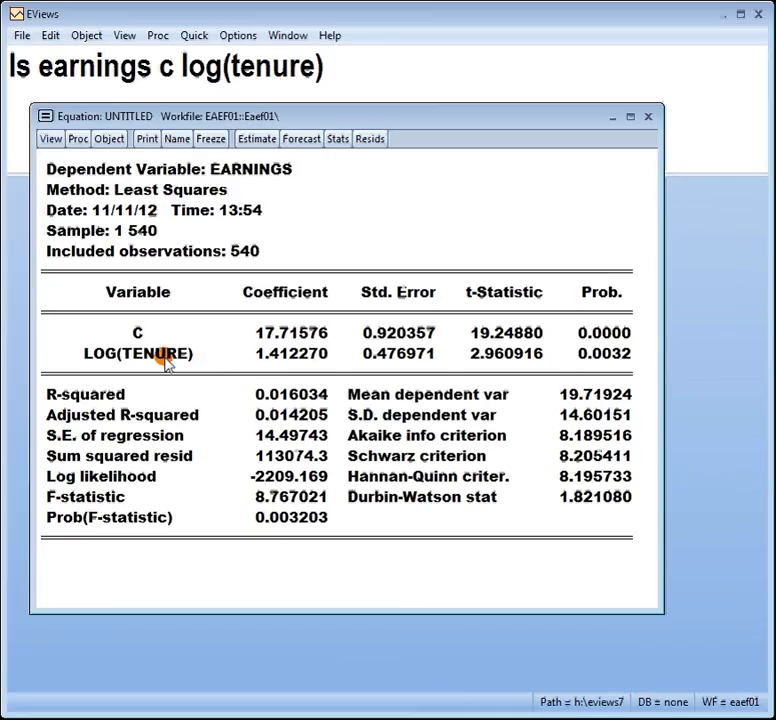
{"action": "mouse_move", "coordinate": [252, 262]}
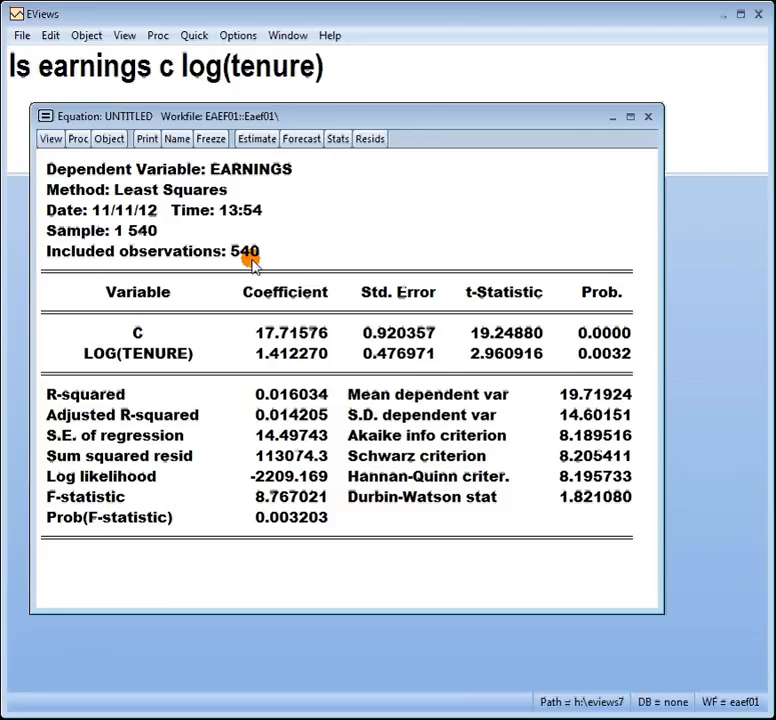
{"action": "mouse_move", "coordinate": [238, 350]}
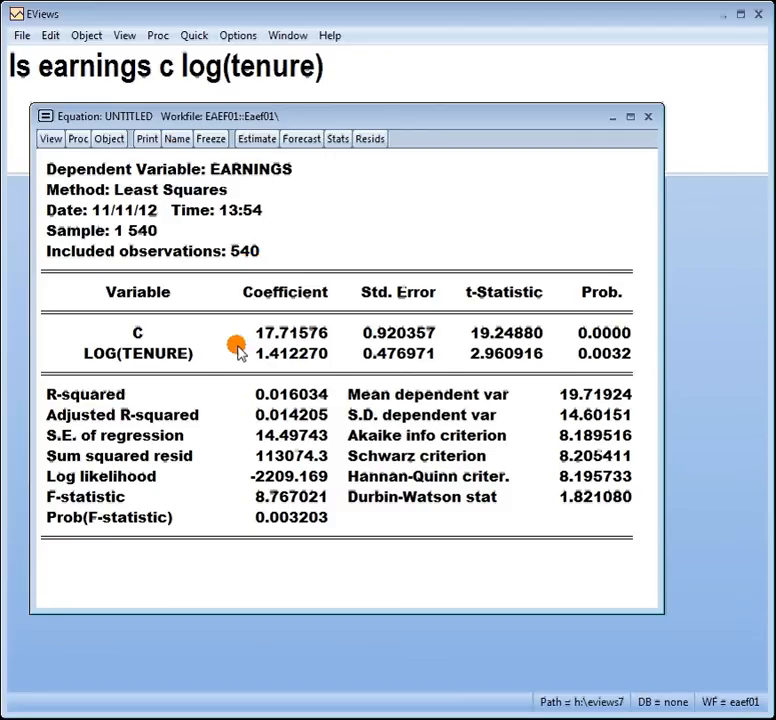
{"action": "mouse_move", "coordinate": [244, 360]}
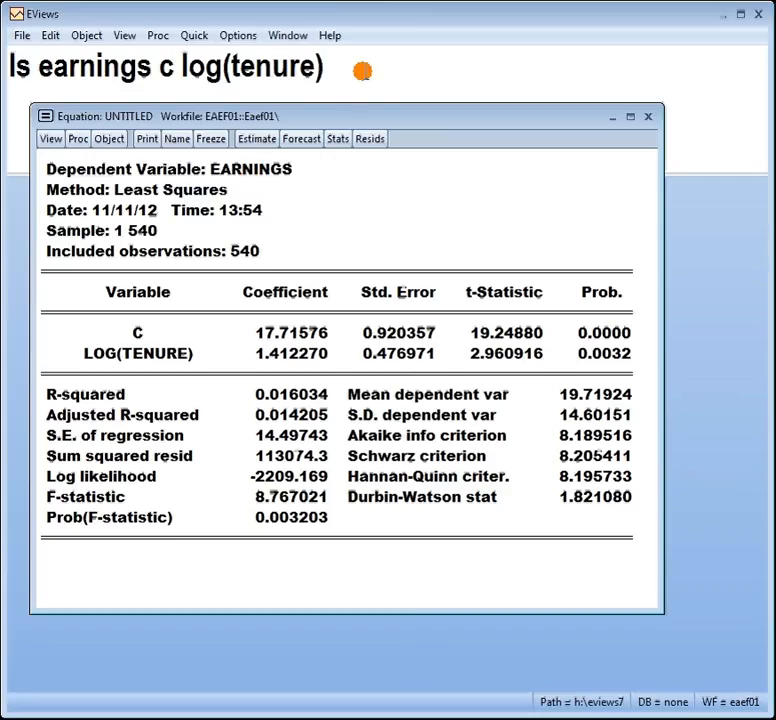
- Add log(s) to the ls command and re-estimate, giving log(s) coefficient 30.81 and R-squared 0.165
{"action": "type", "text": "log(s"}
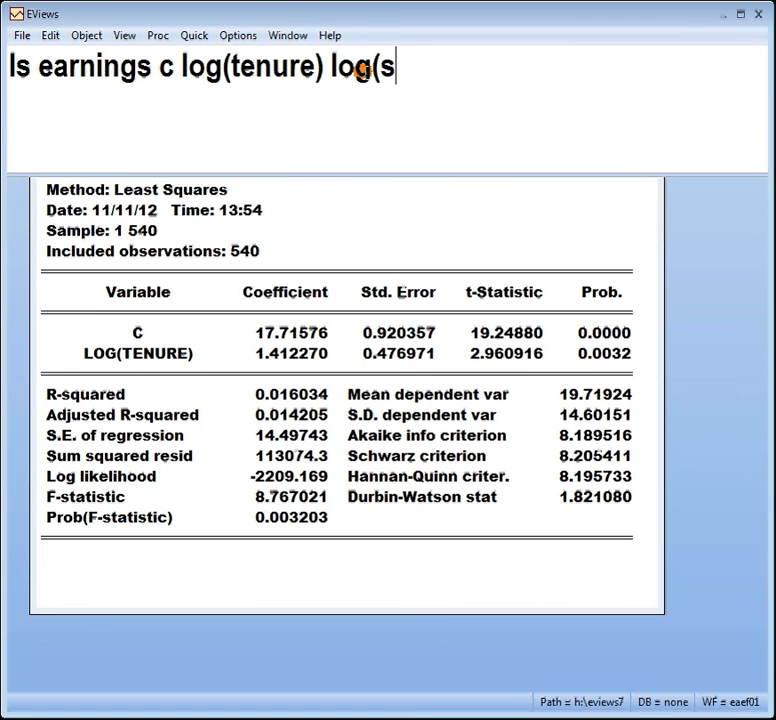
{"action": "key", "text": "Return"}
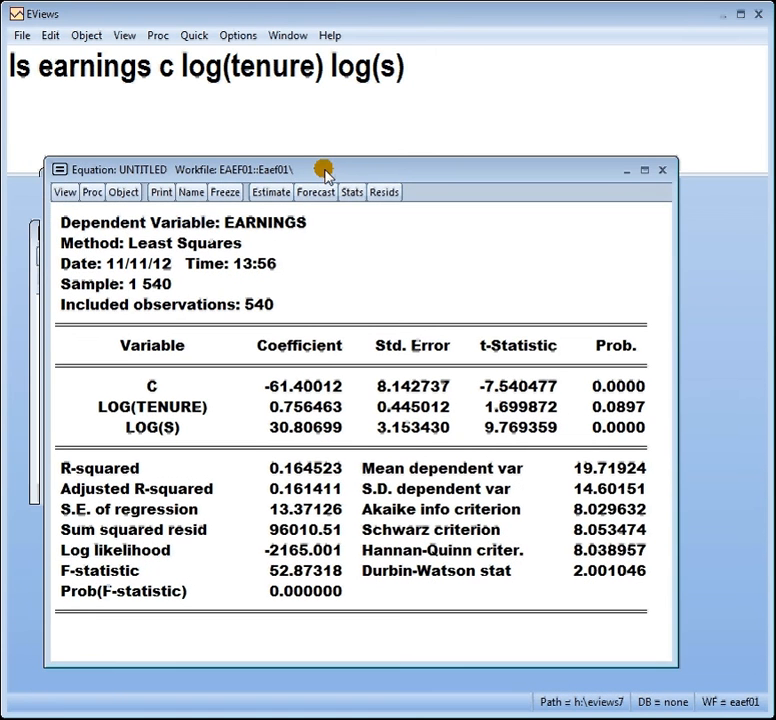
{"action": "left_click_drag", "start_coordinate": [324, 168], "coordinate": [360, 96]}
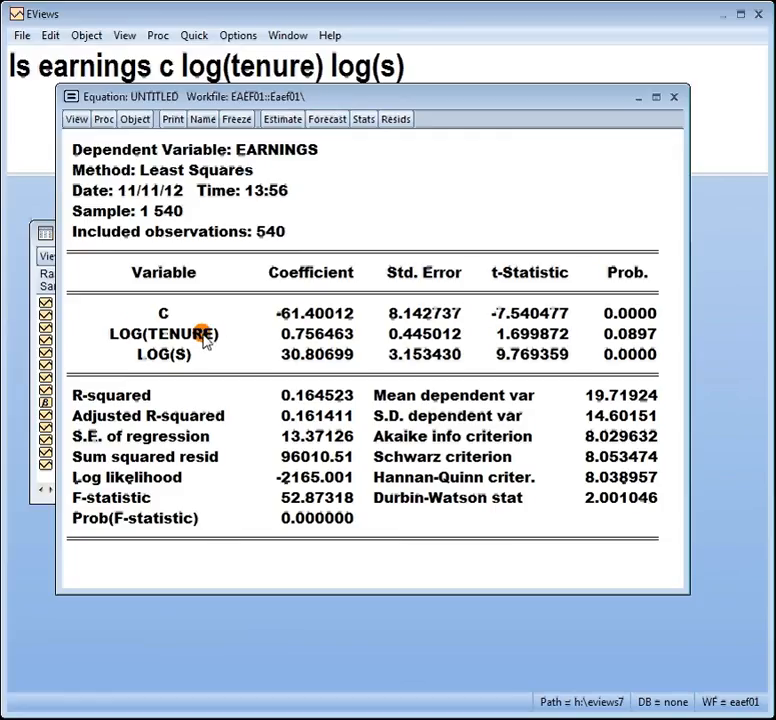
{"action": "mouse_move", "coordinate": [162, 362]}
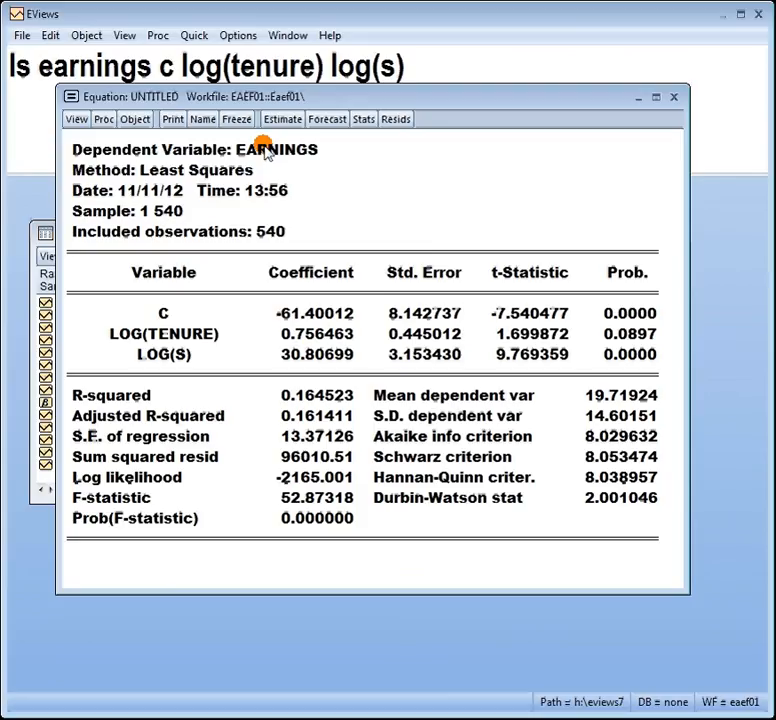
{"action": "mouse_move", "coordinate": [176, 356]}
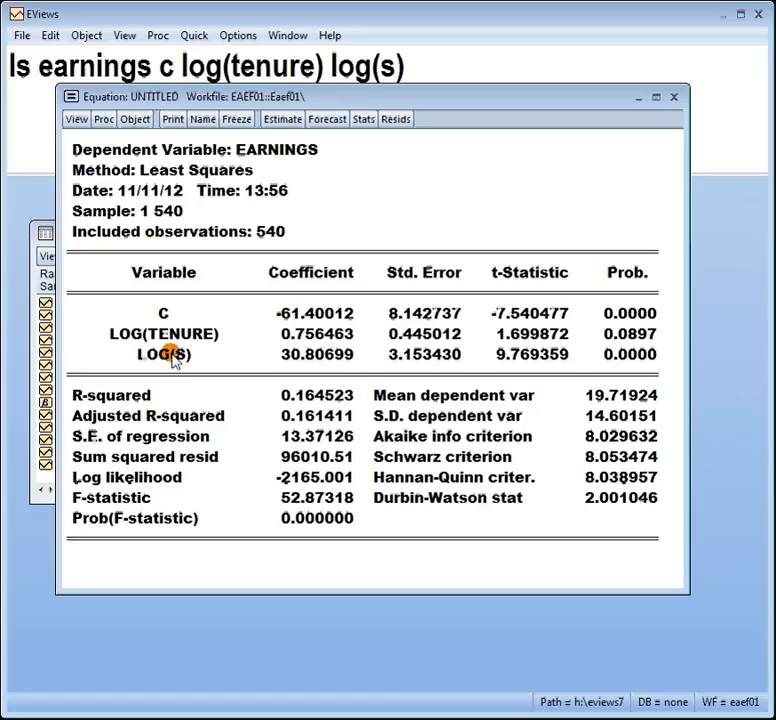
{"action": "mouse_move", "coordinate": [318, 364]}
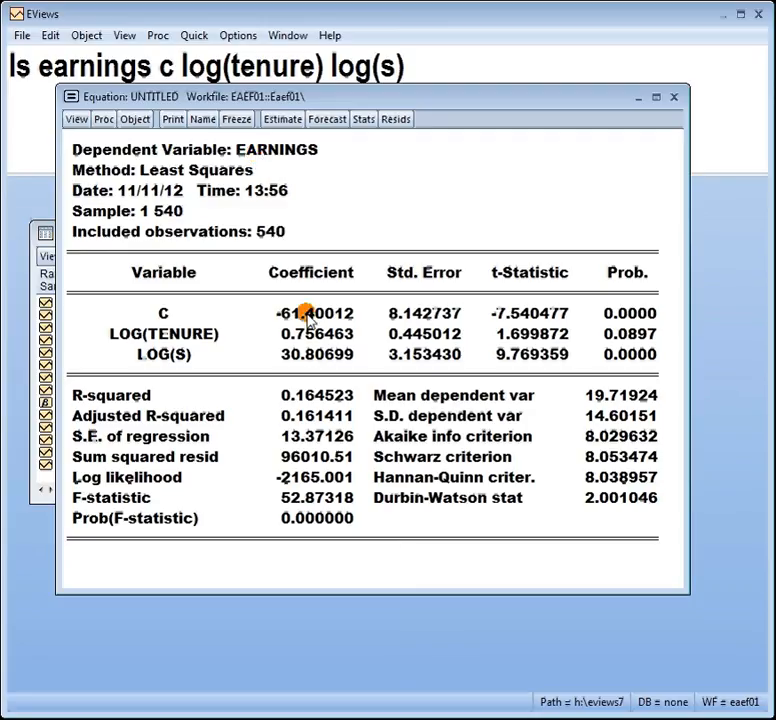
{"action": "mouse_move", "coordinate": [304, 358]}
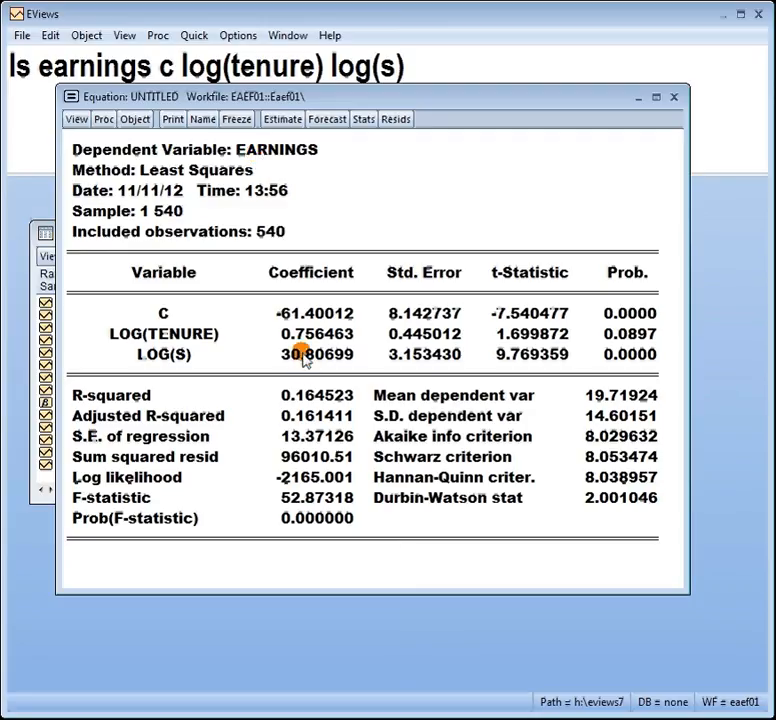
{"action": "mouse_move", "coordinate": [278, 344]}
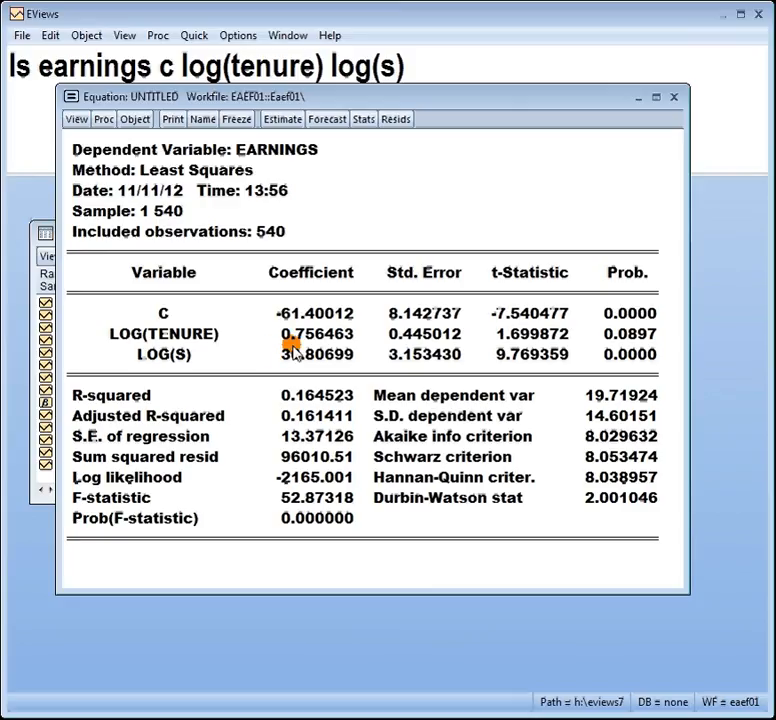
{"action": "mouse_move", "coordinate": [282, 358]}
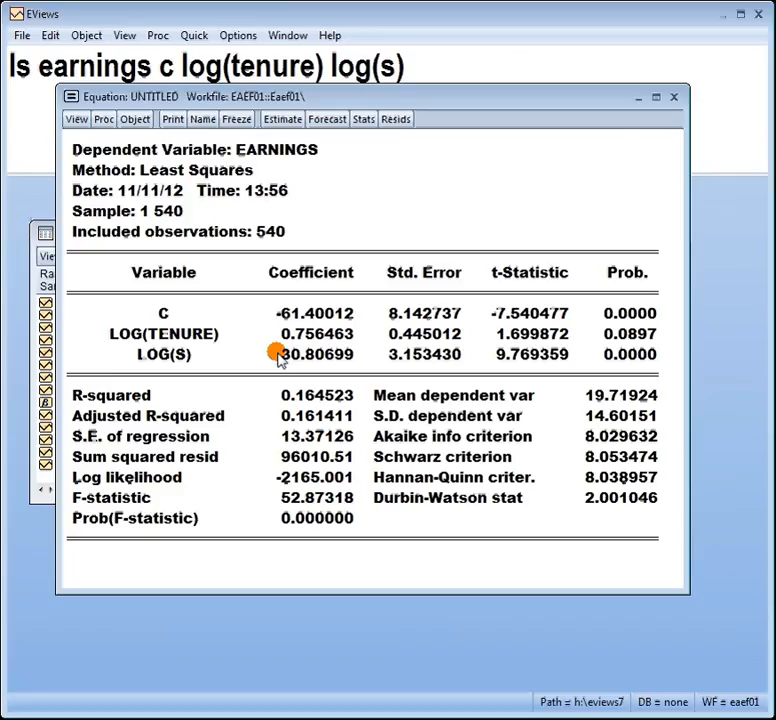
{"action": "mouse_move", "coordinate": [276, 164]}
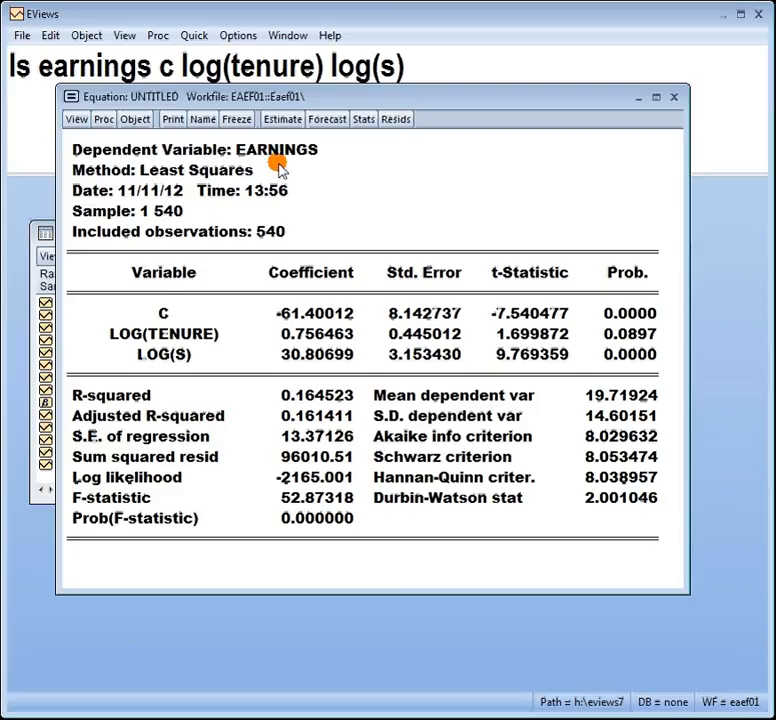
{"action": "mouse_move", "coordinate": [136, 344]}
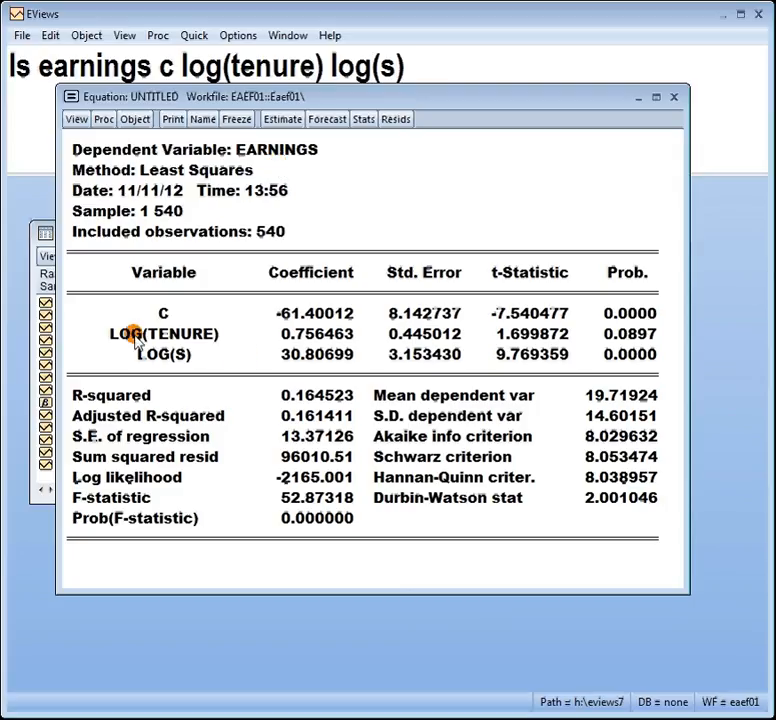
{"action": "mouse_move", "coordinate": [178, 366]}
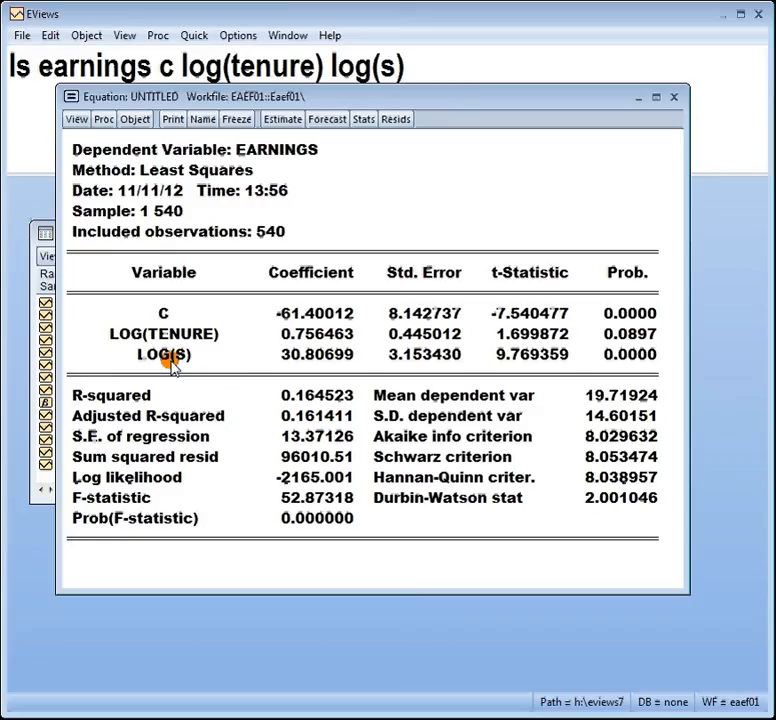
{"action": "mouse_move", "coordinate": [290, 360]}
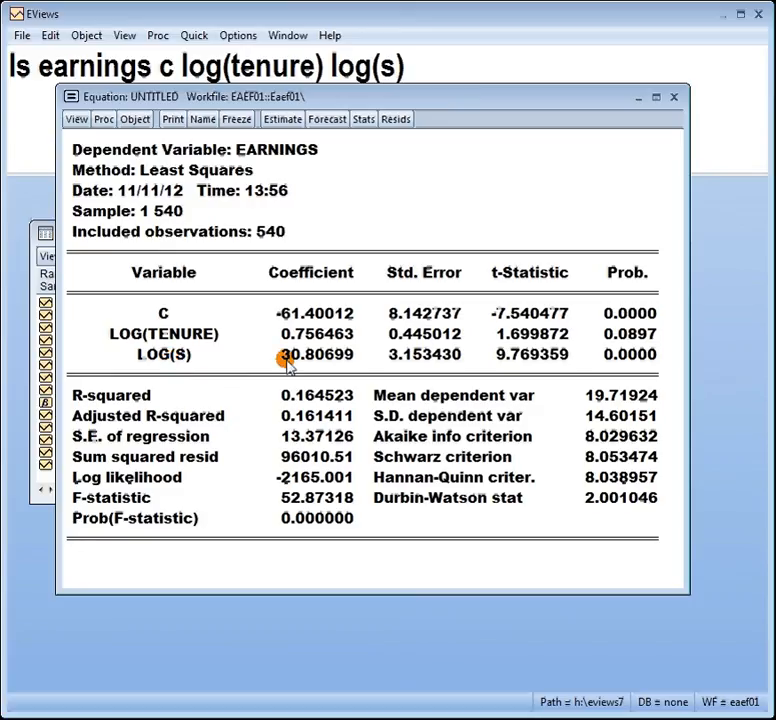
{"action": "mouse_move", "coordinate": [280, 240]}
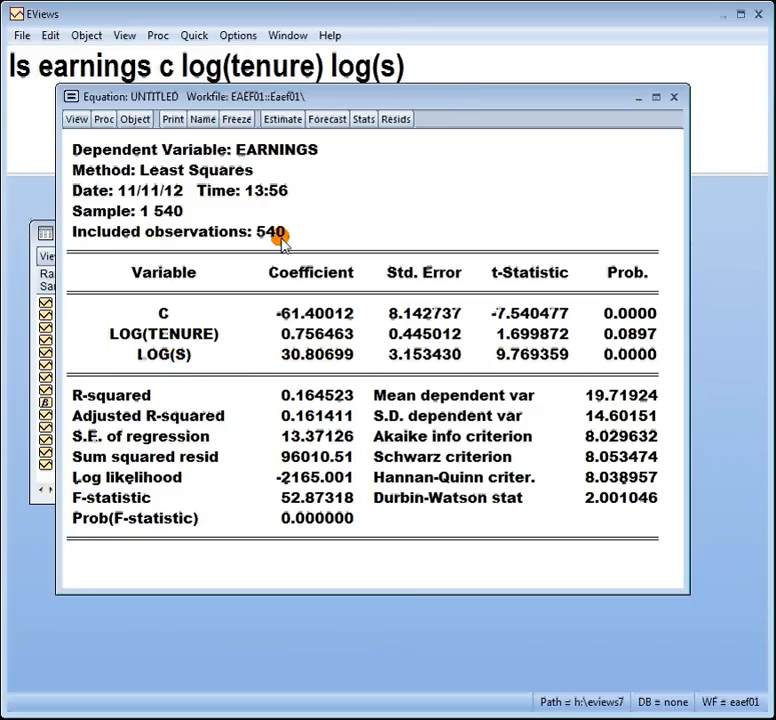
{"action": "mouse_move", "coordinate": [284, 360]}
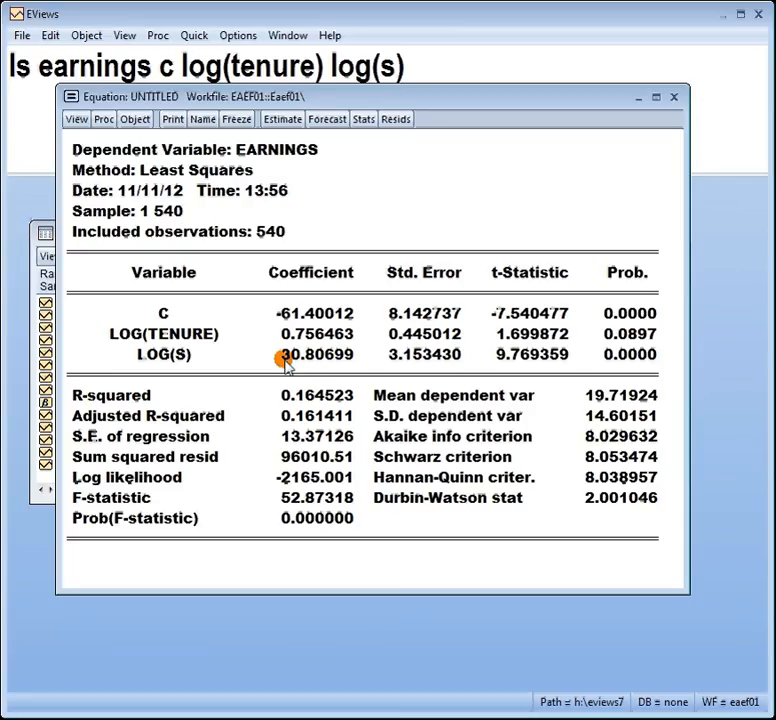
{"action": "mouse_move", "coordinate": [204, 340]}
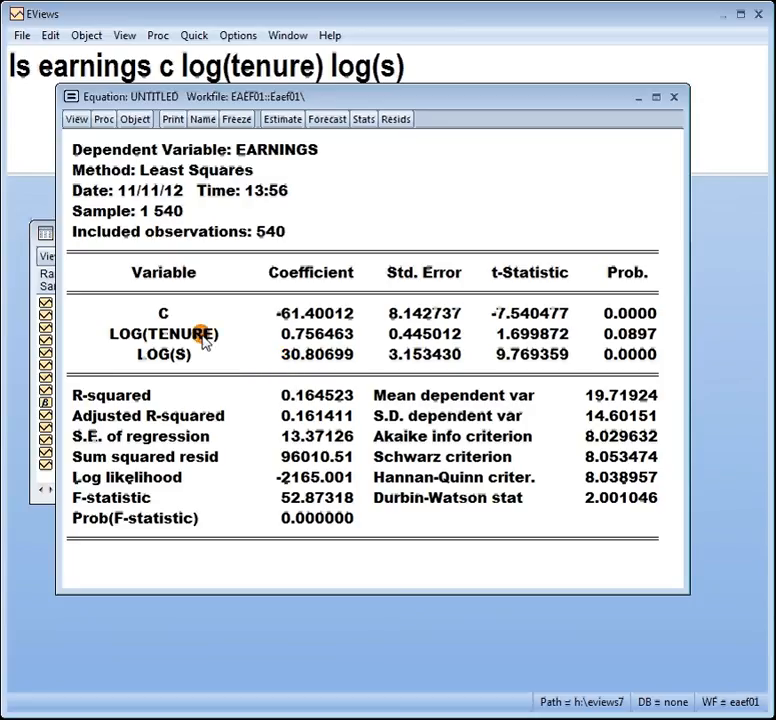
{"action": "mouse_move", "coordinate": [280, 160]}
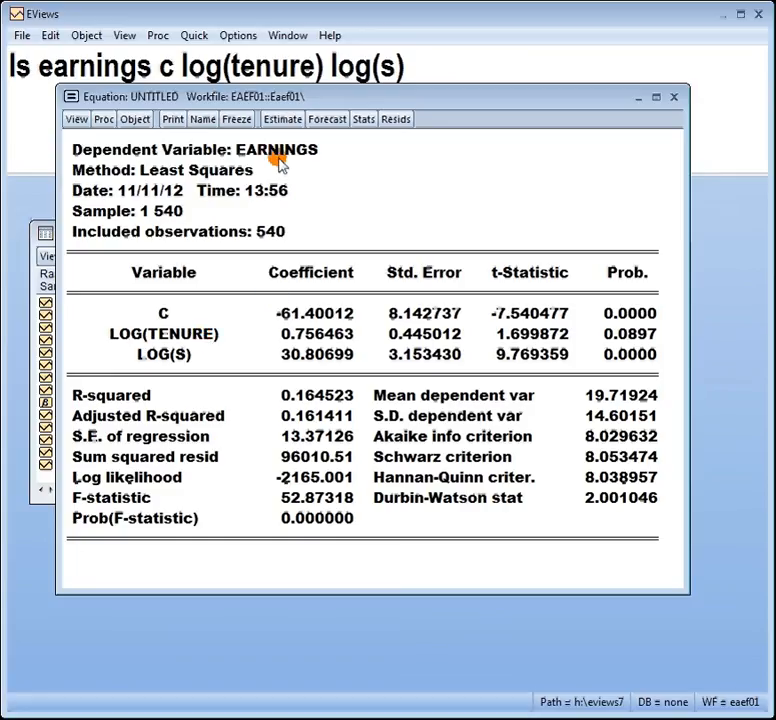
{"action": "mouse_move", "coordinate": [296, 160]}
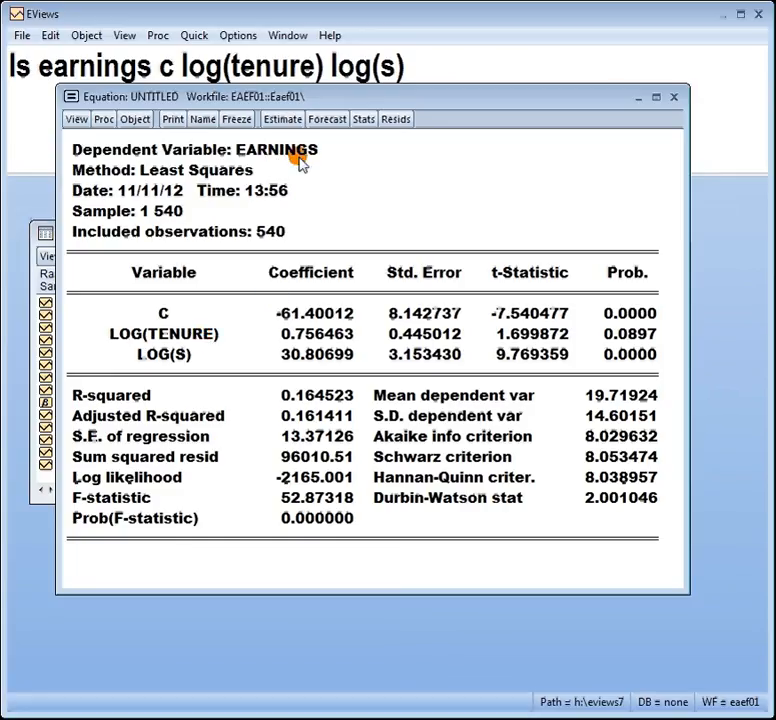
{"action": "mouse_move", "coordinate": [298, 364]}
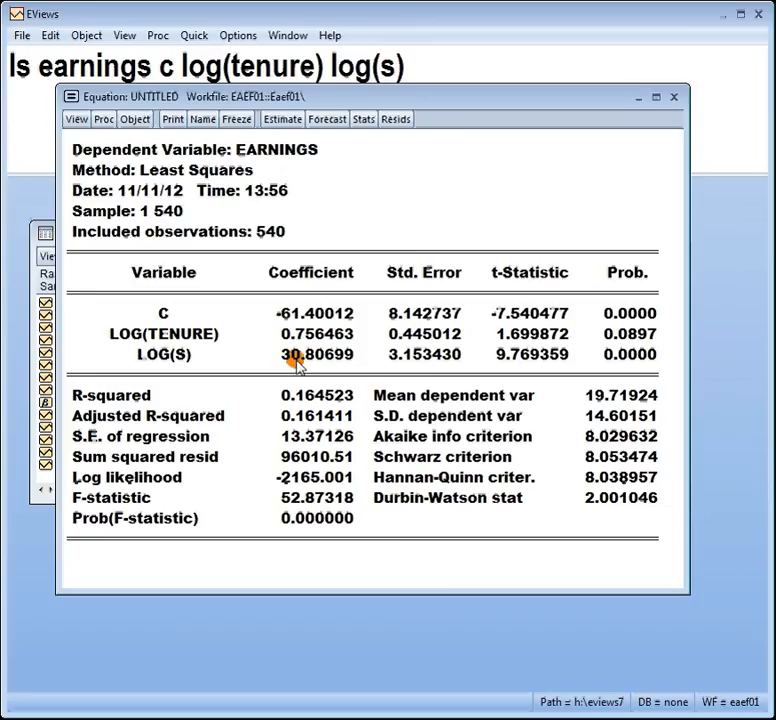
{"action": "mouse_move", "coordinate": [284, 160]}
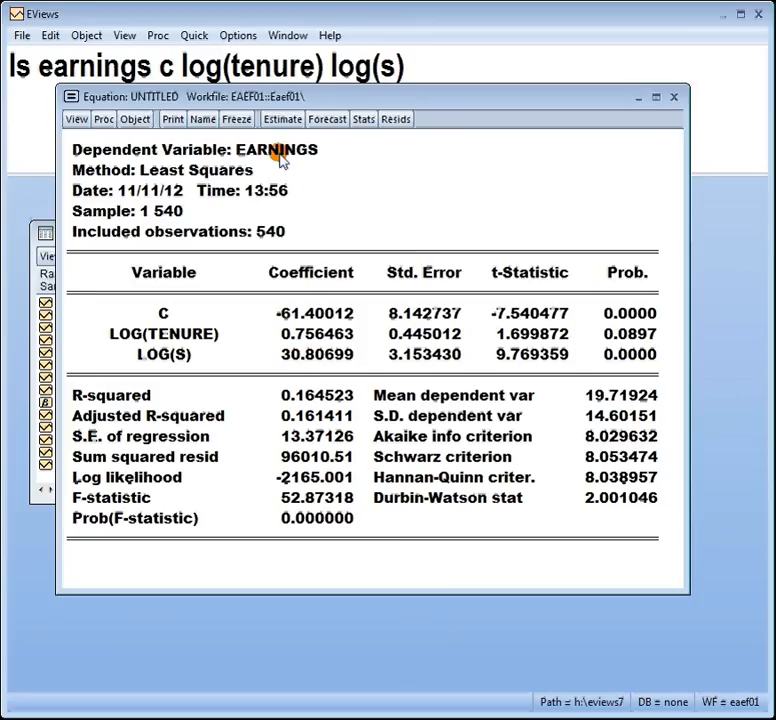
{"action": "mouse_move", "coordinate": [312, 252]}
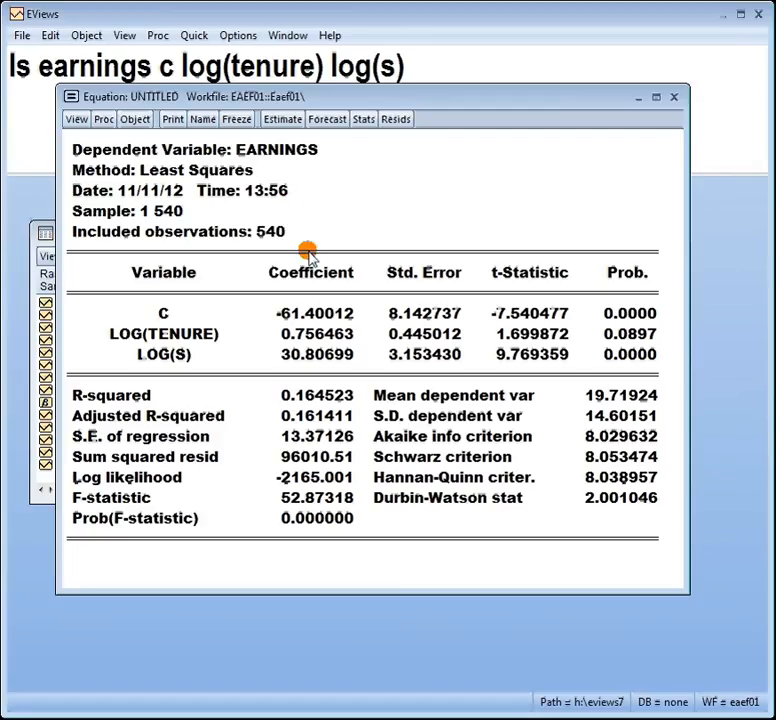
{"action": "mouse_move", "coordinate": [318, 360]}
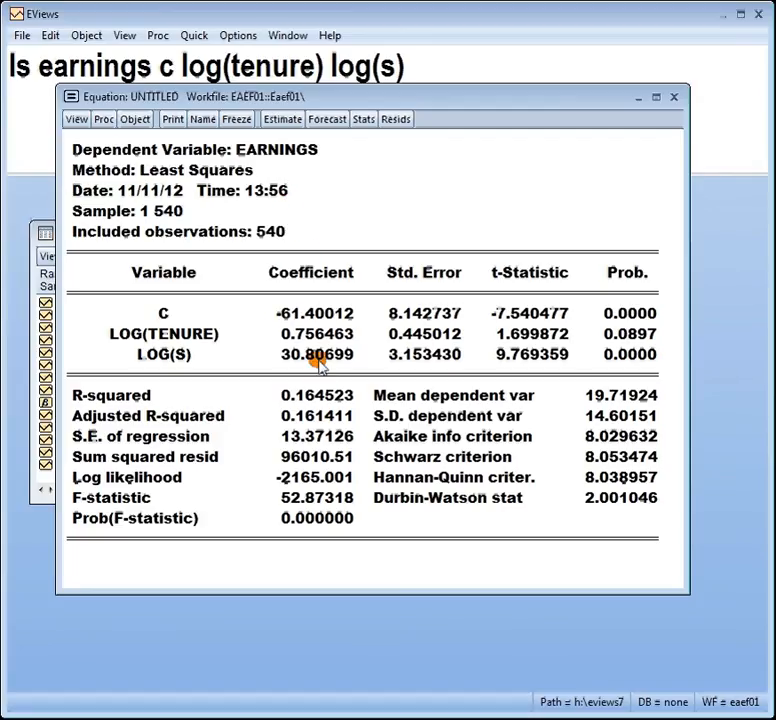
{"action": "mouse_move", "coordinate": [296, 258]}
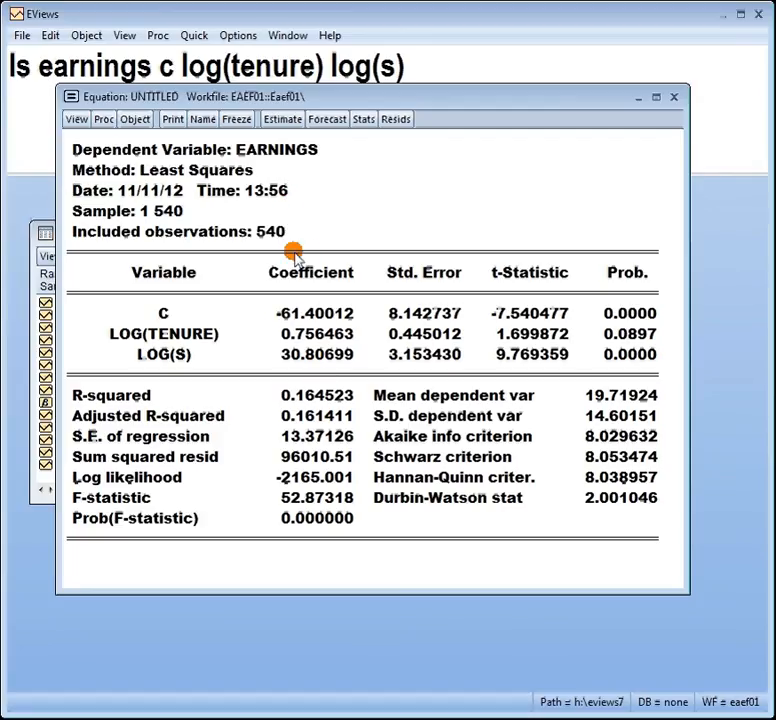
{"action": "mouse_move", "coordinate": [264, 164]}
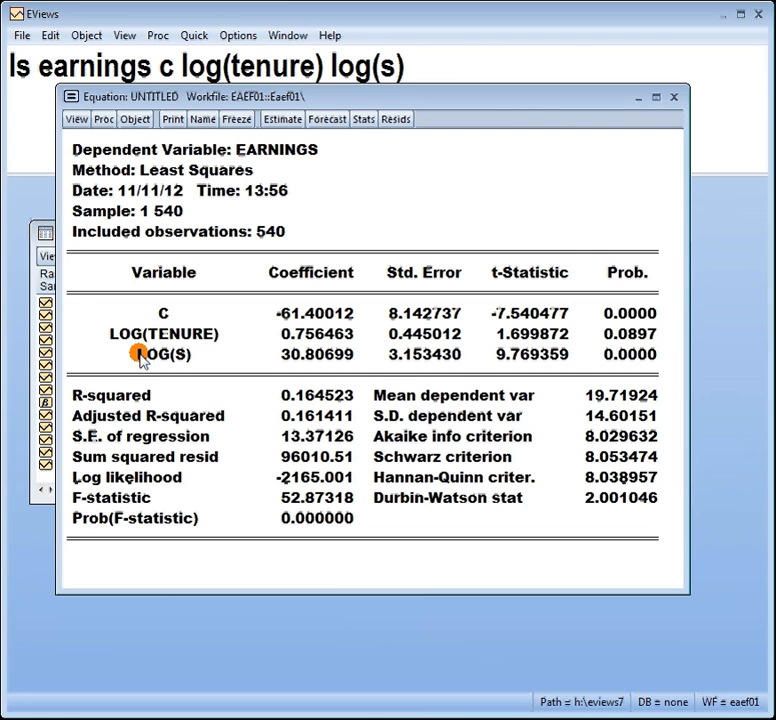
{"action": "mouse_move", "coordinate": [540, 544]}
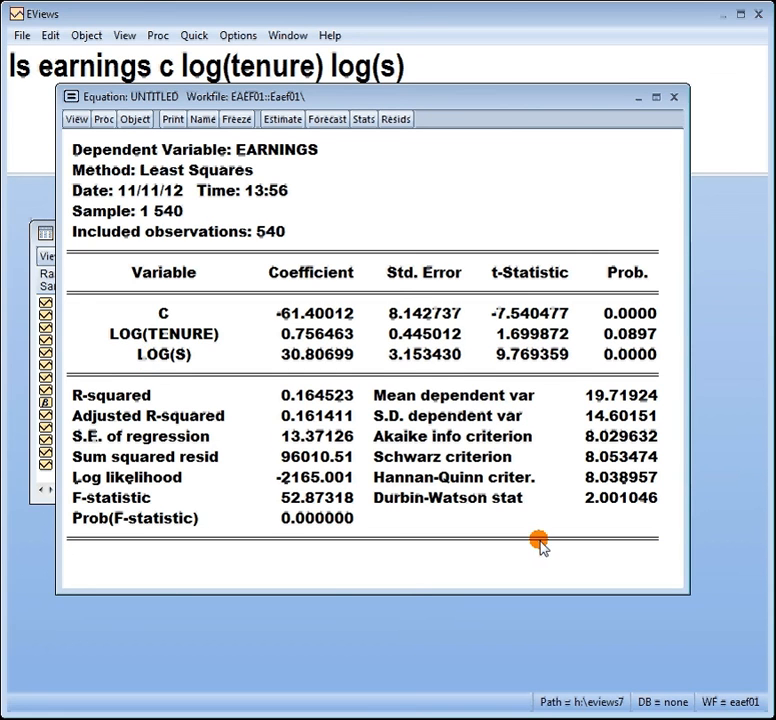